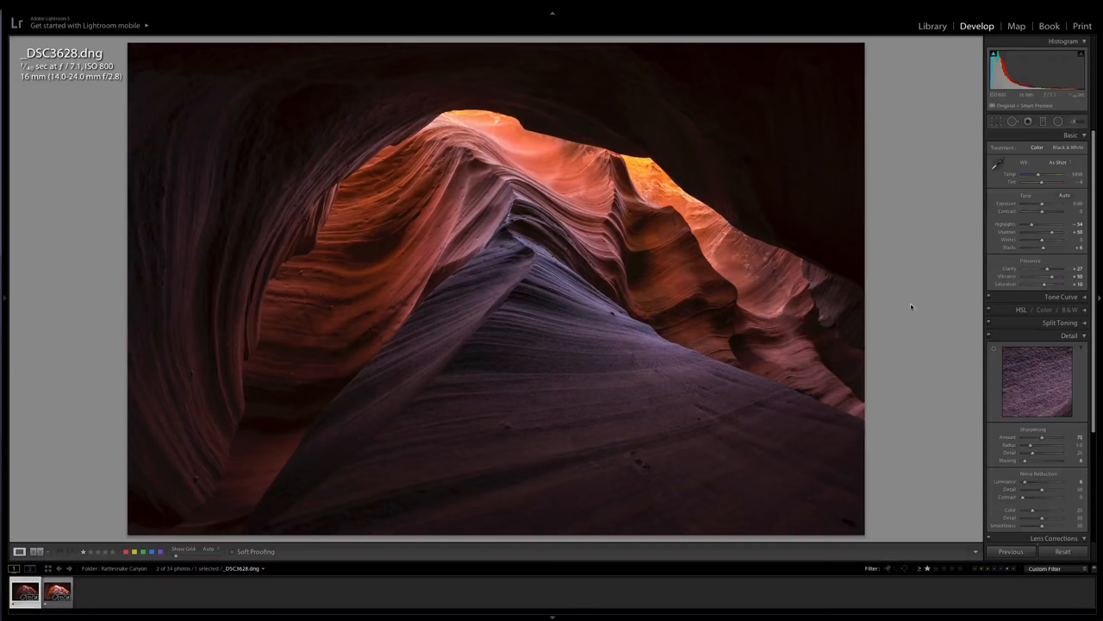
- Show the brighter _DSC3629 canyon exposure in the Develop module
left_click(56, 592)
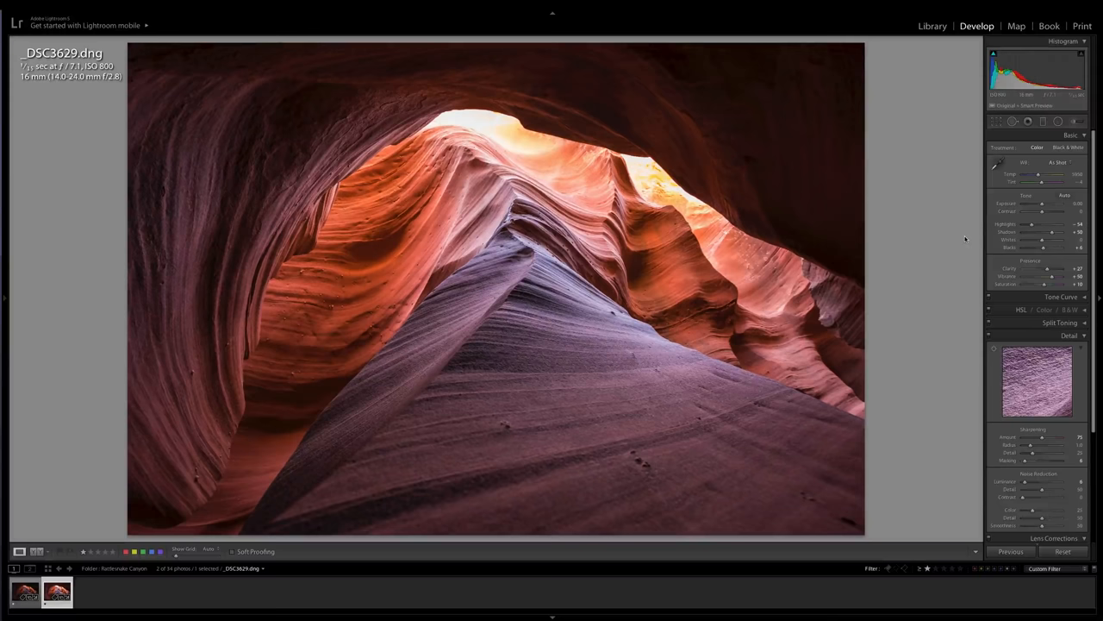
- Bring up the context menu on the _DSC3629 thumbnail to send the exposures to Photoshop
right_click(57, 591)
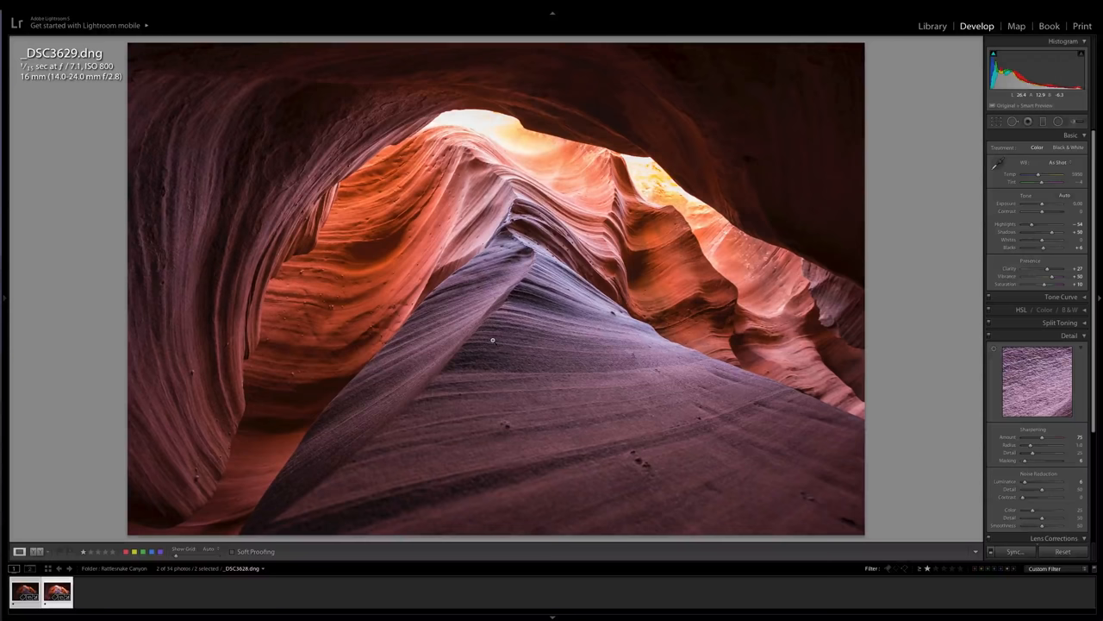
mouse_move(491, 340)
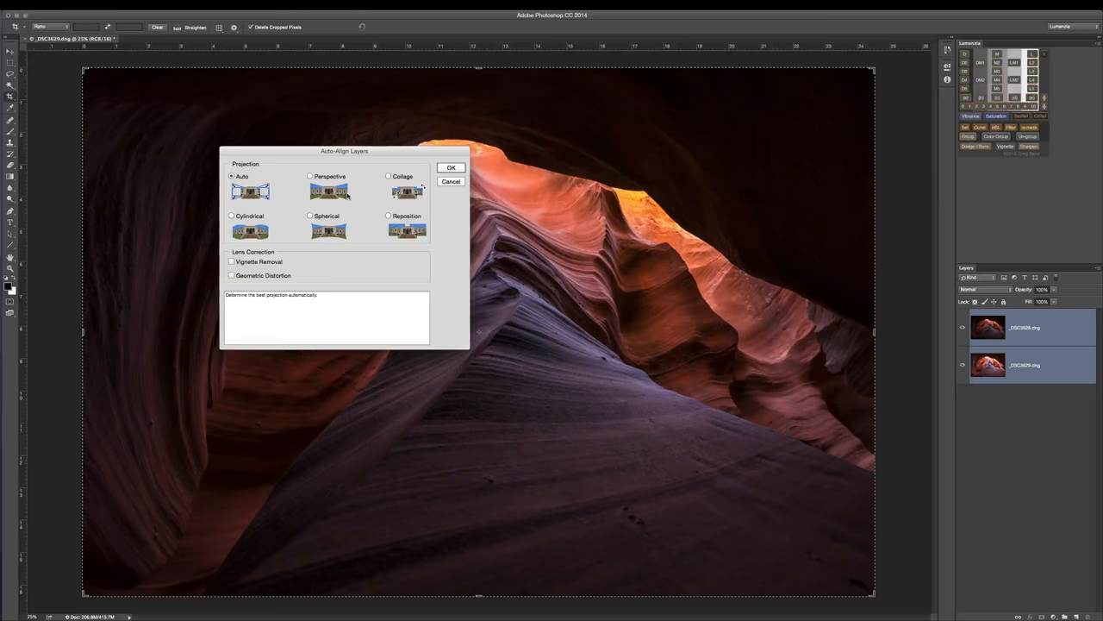
- Confirm Auto-Align Layers with Auto projection for both canyon layers
left_click(451, 167)
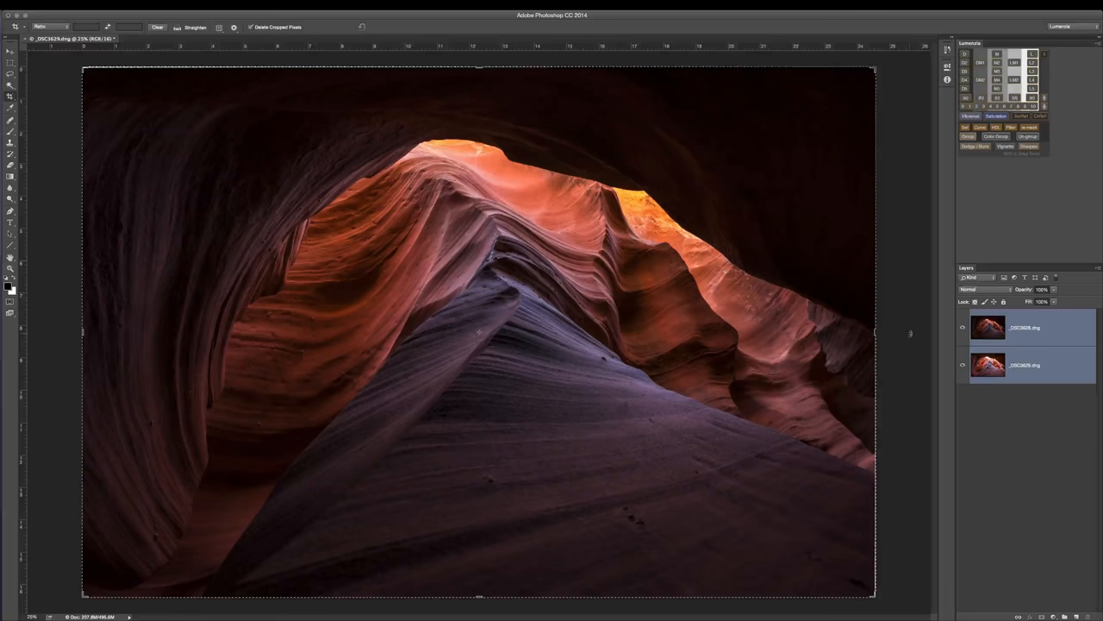
- Pull the crop box edges slightly inward and commit the crop
left_click(963, 328)
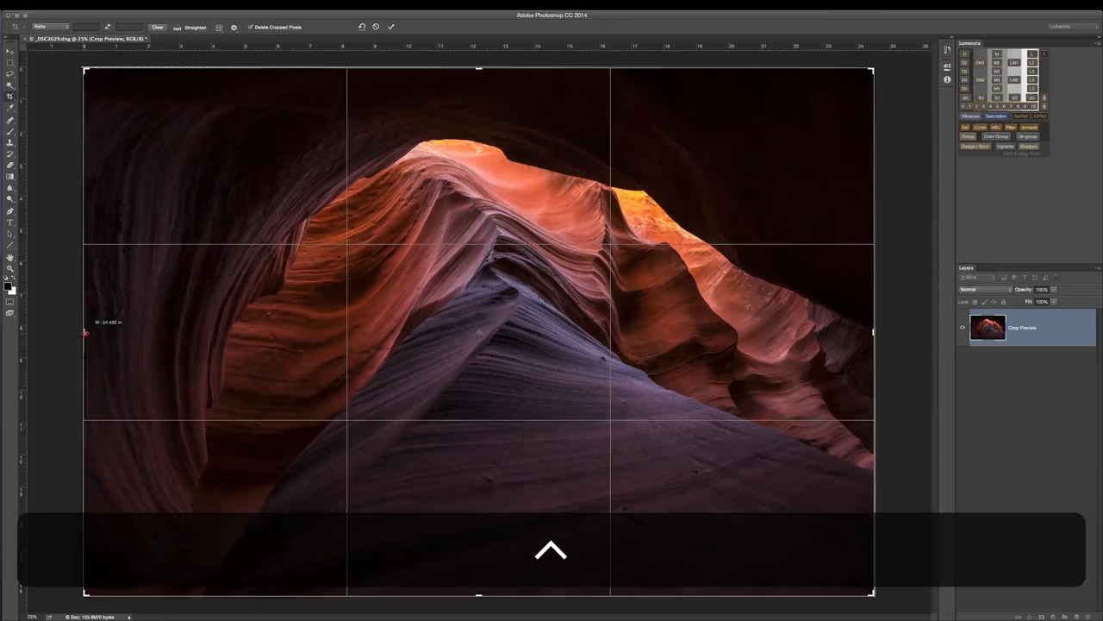
left_click(391, 27)
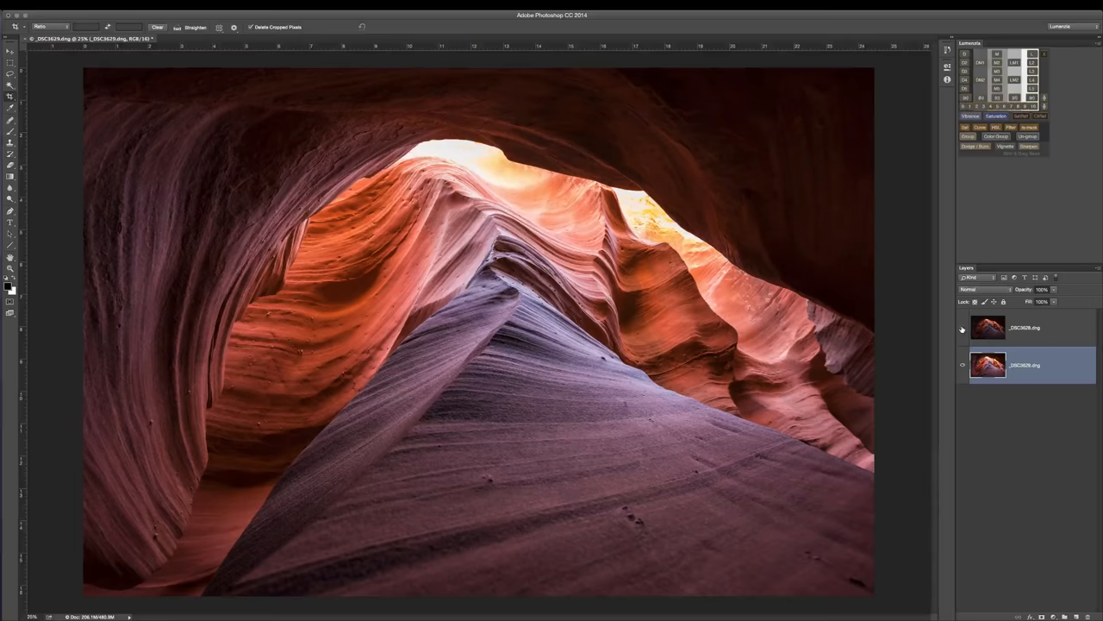
- Toggle the top _DSC3628 layer's visibility to compare it with the brighter exposure
left_click(962, 327)
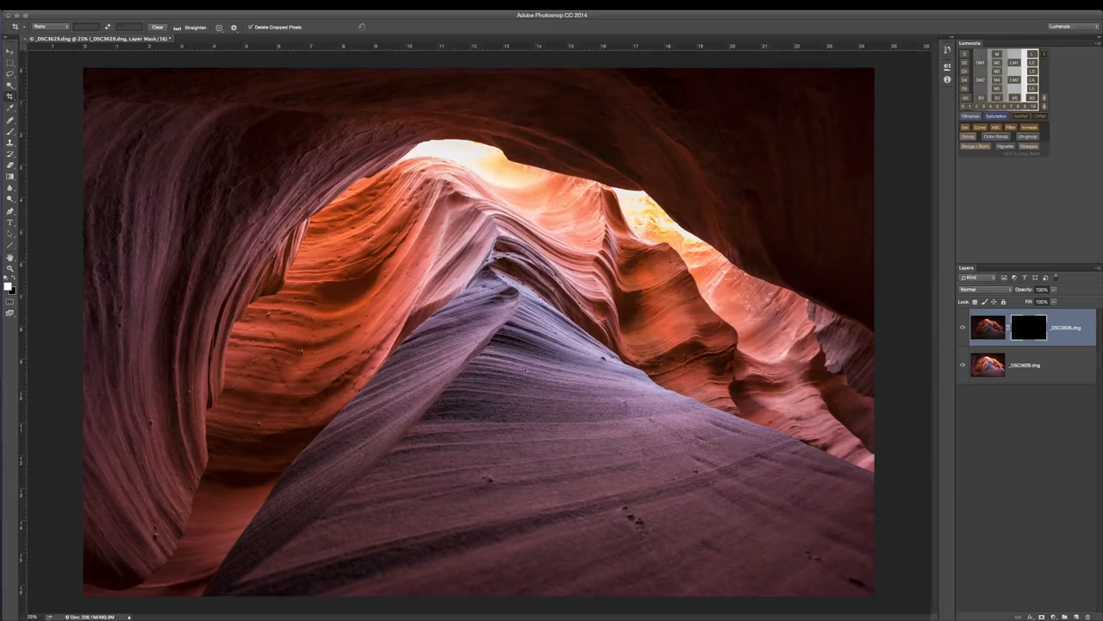
- Add an all-black layer mask to the top exposure layer
left_click(1028, 327)
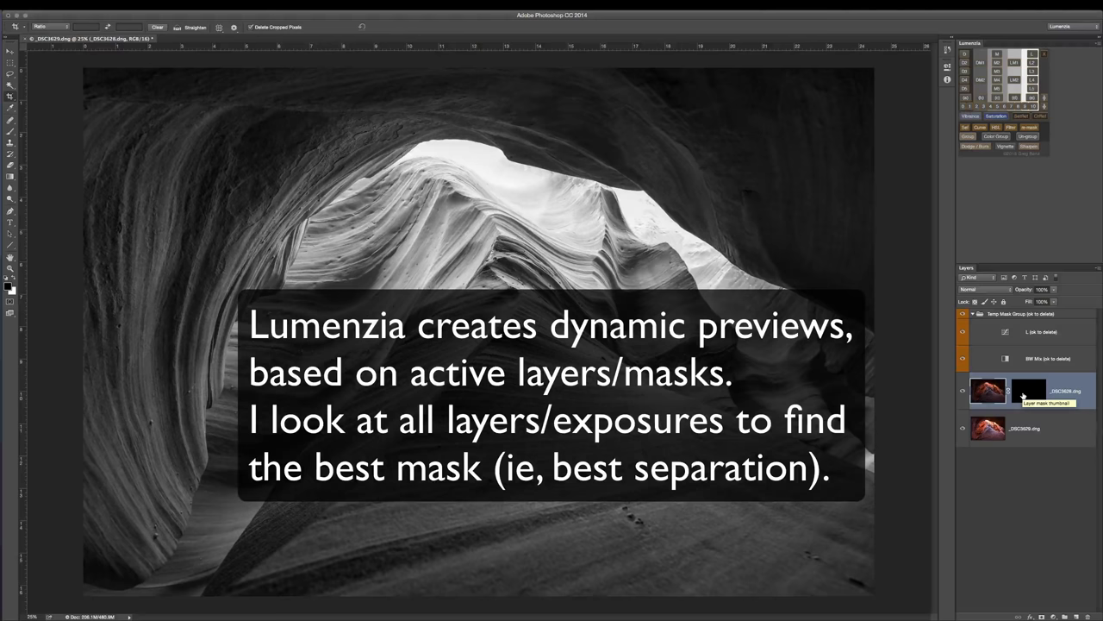
- Select the layer mask thumbnail to preview luminosity masks with Lumenzia
left_click(1030, 389)
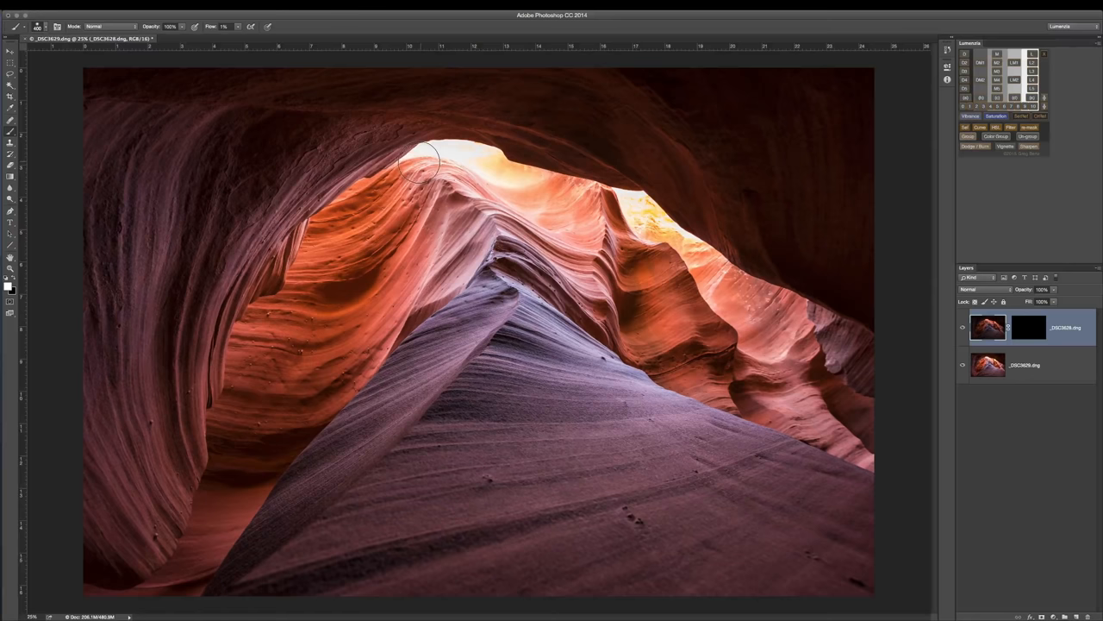
- Toggle Quick Mask and hide selection edges while loading the Lights 2 selection
key("q")
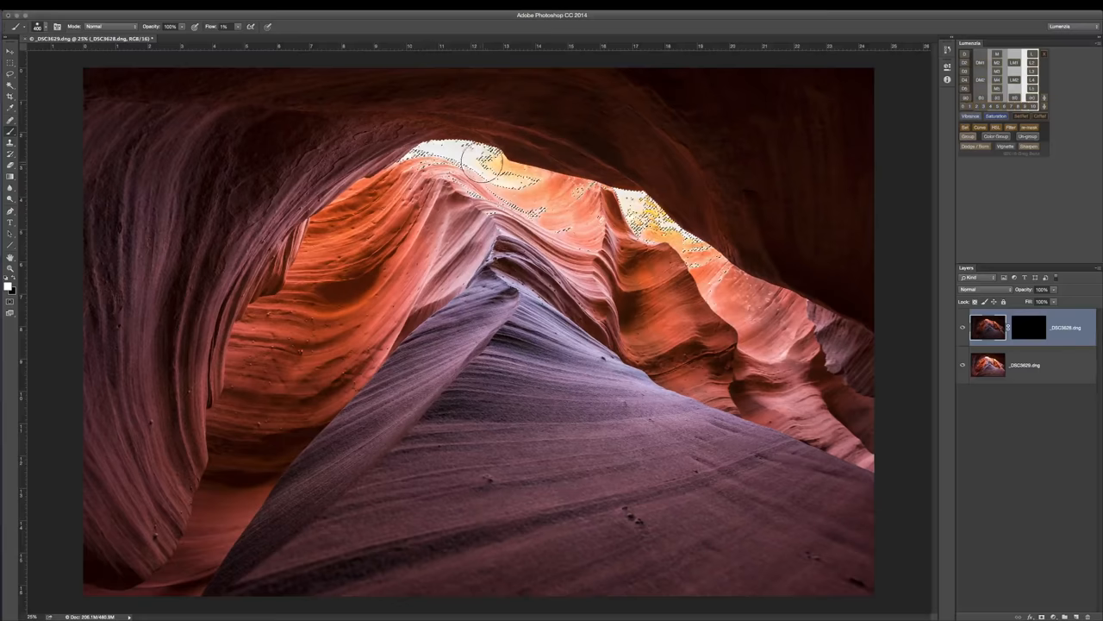
key("cmd+h")
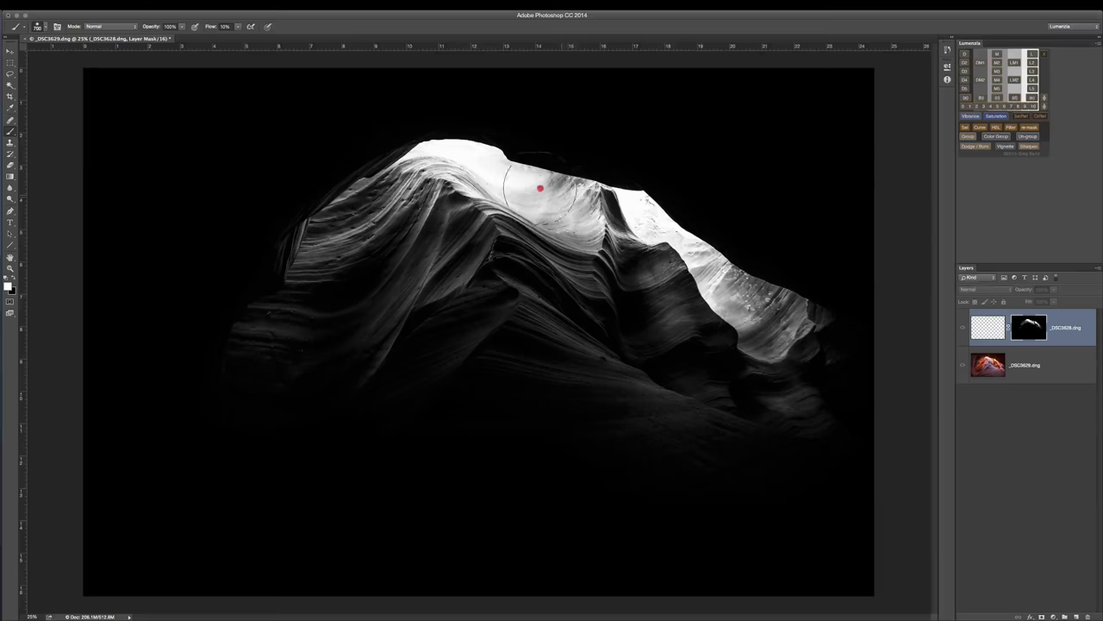
- Paint more white over the bright canyon opening on the mask at 10% flow
left_click_drag(539, 188, 580, 168)
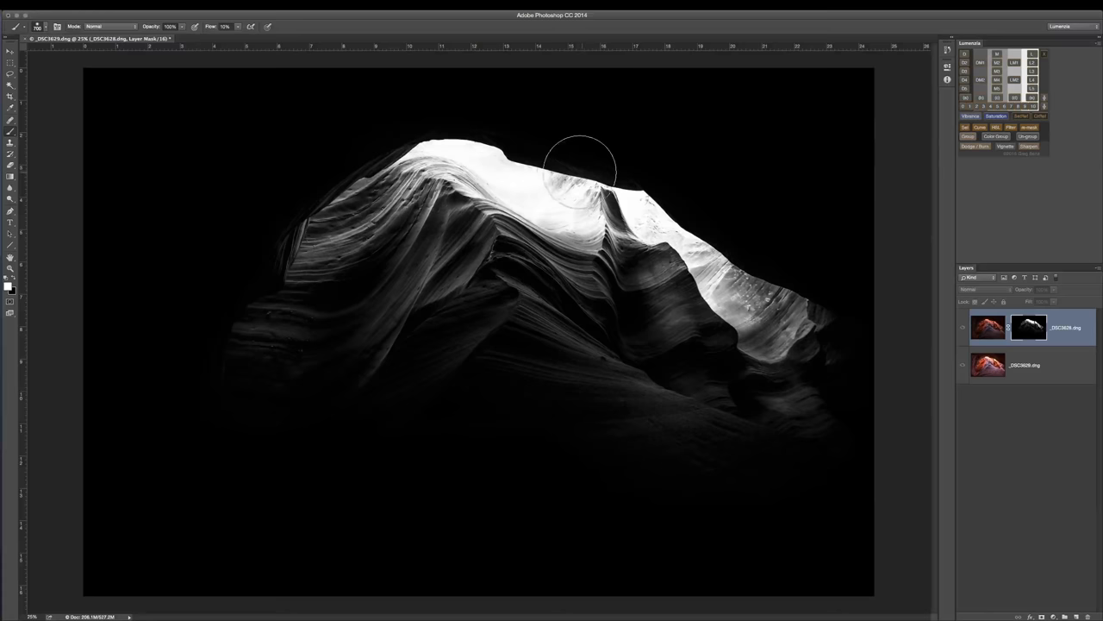